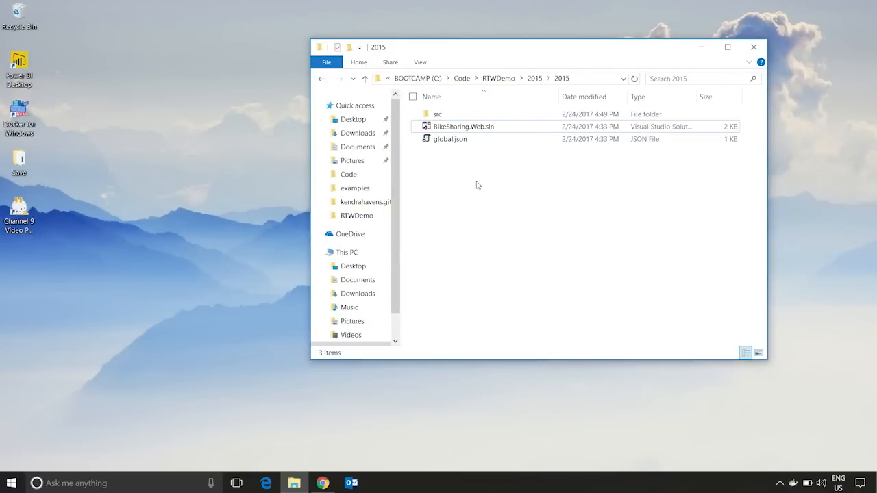
mouse_move(483, 184)
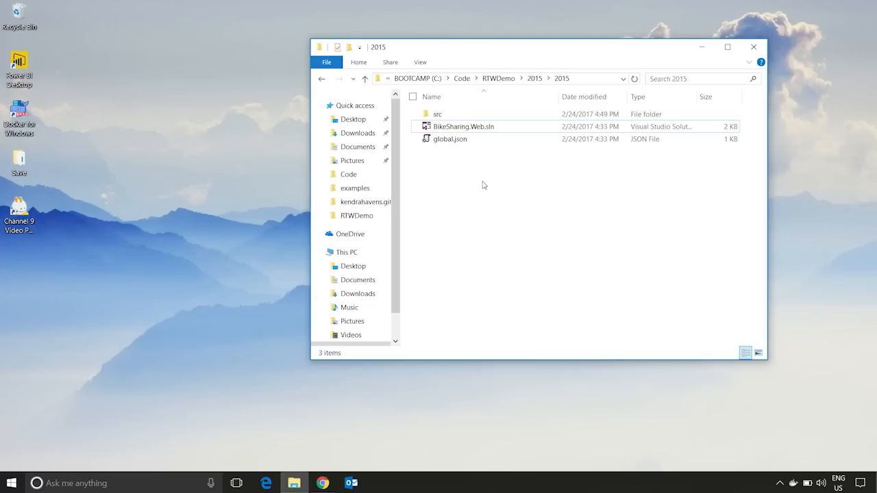
mouse_move(522, 162)
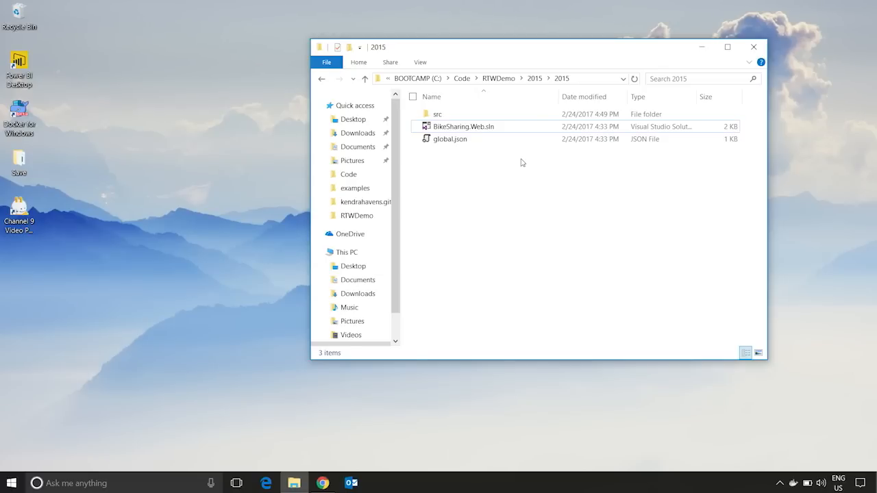
Inspect BikeSharing.Web's project.json under src, then return to the 2015 solution folder
double_click(437, 114)
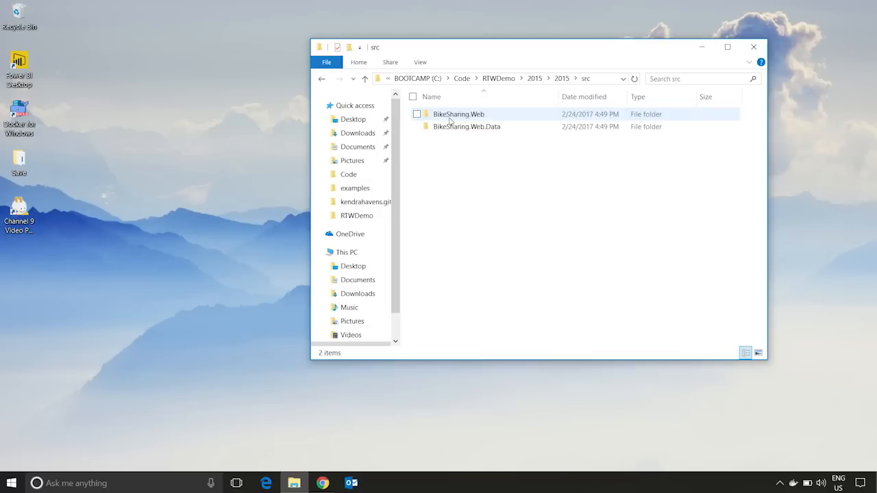
double_click(458, 114)
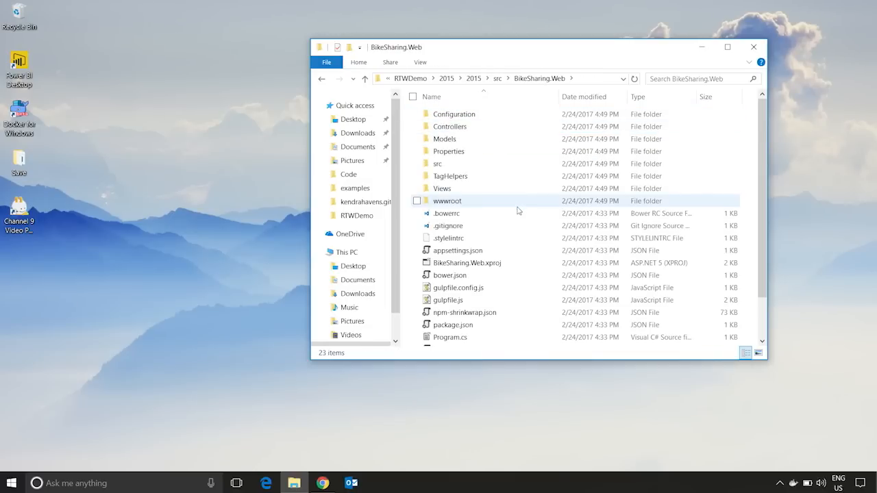
click(451, 302)
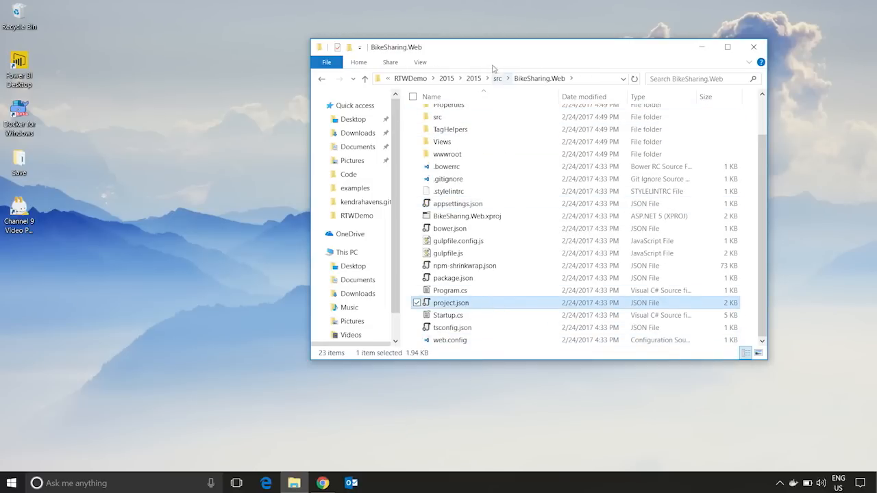
click(498, 78)
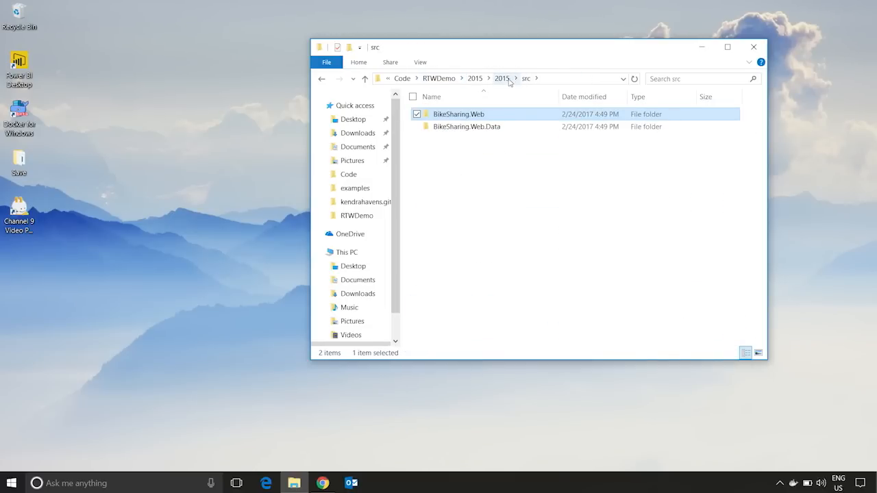
click(501, 79)
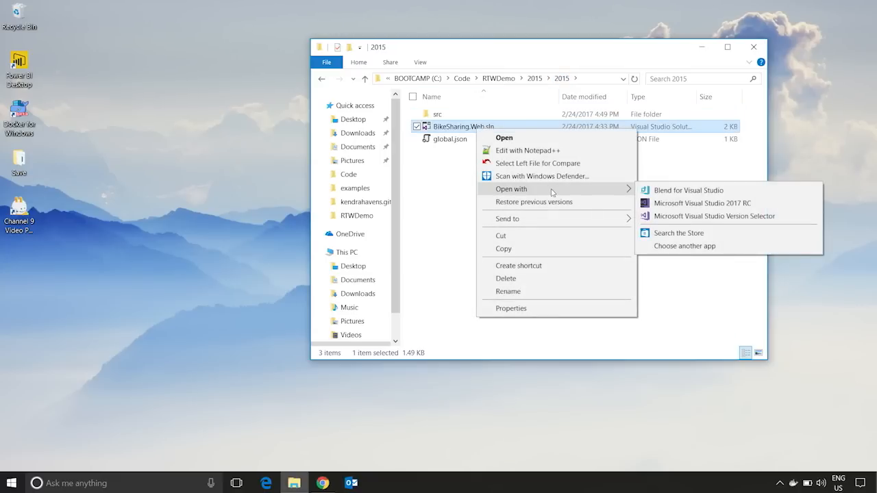
Open BikeSharing.Web.sln in Visual Studio 2017 RC, accepting the one-way upgrade and security warning
click(702, 203)
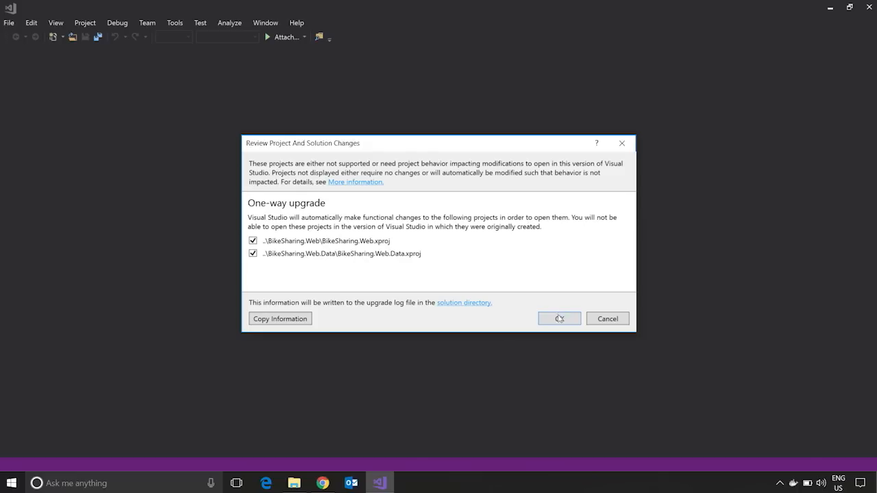
click(558, 319)
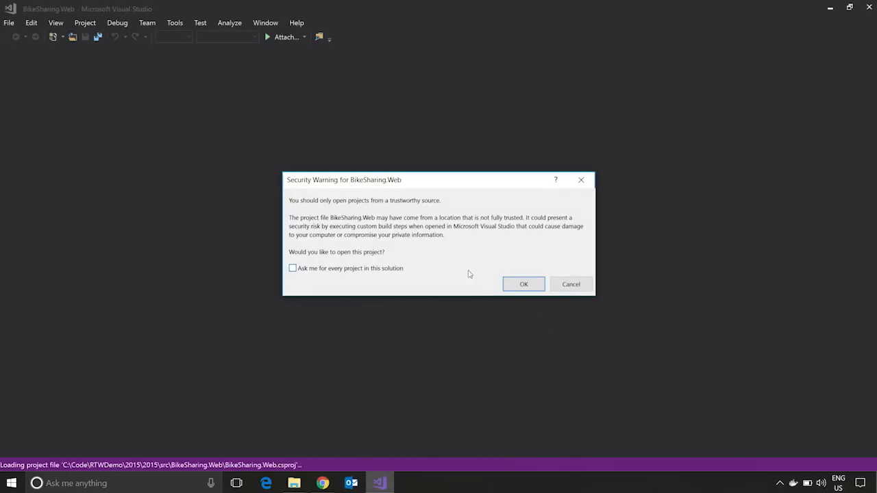
click(523, 284)
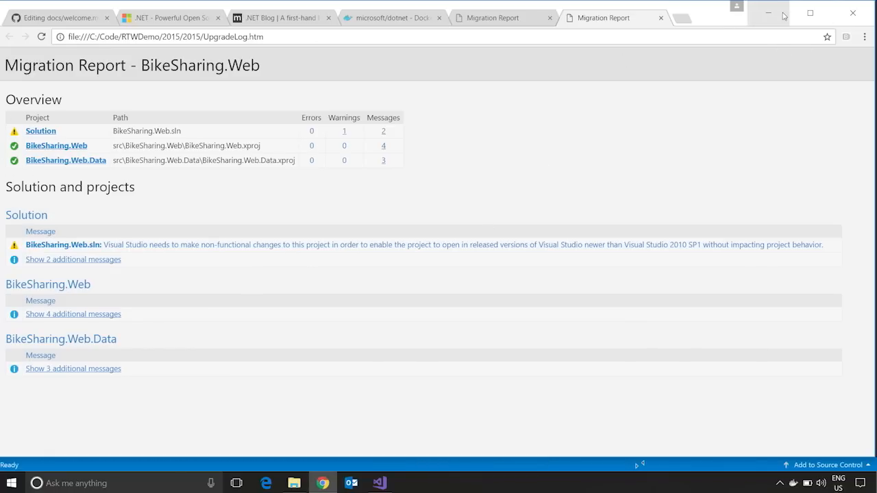
Close the Migration Report and inspect the BikeSharing.Web project's context menu in Solution Explorer
click(379, 483)
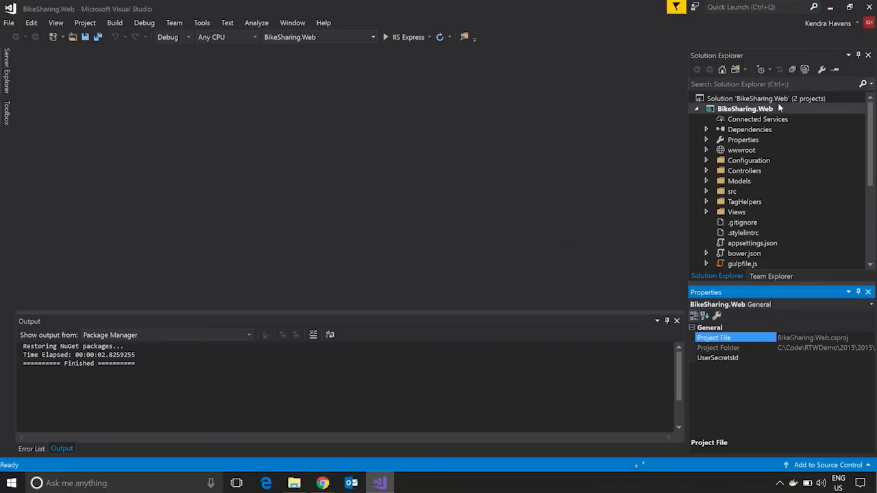
click(746, 108)
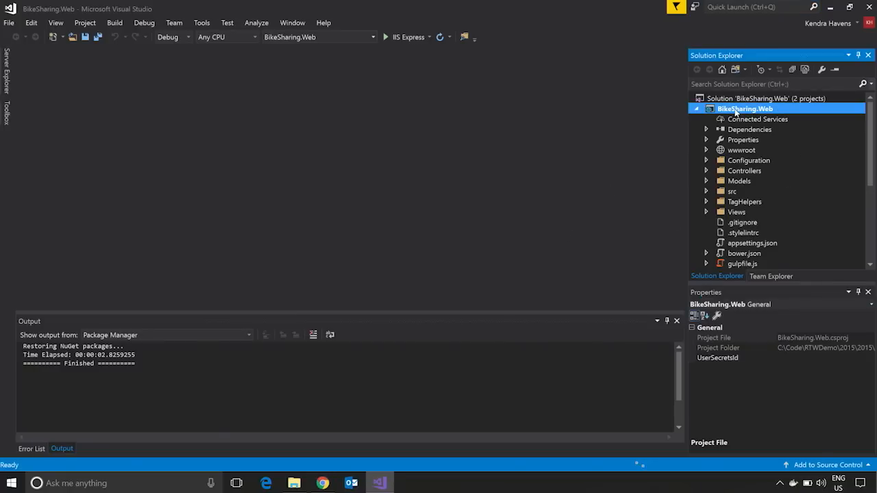
right_click(745, 109)
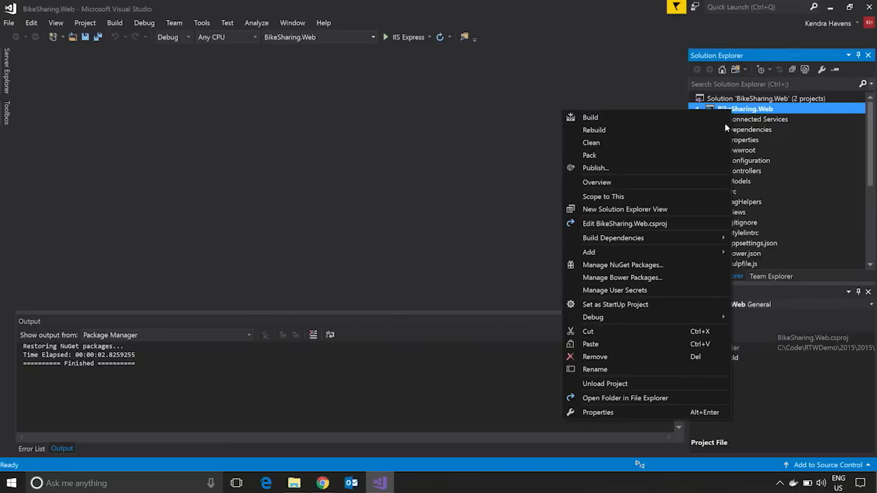
click(598, 412)
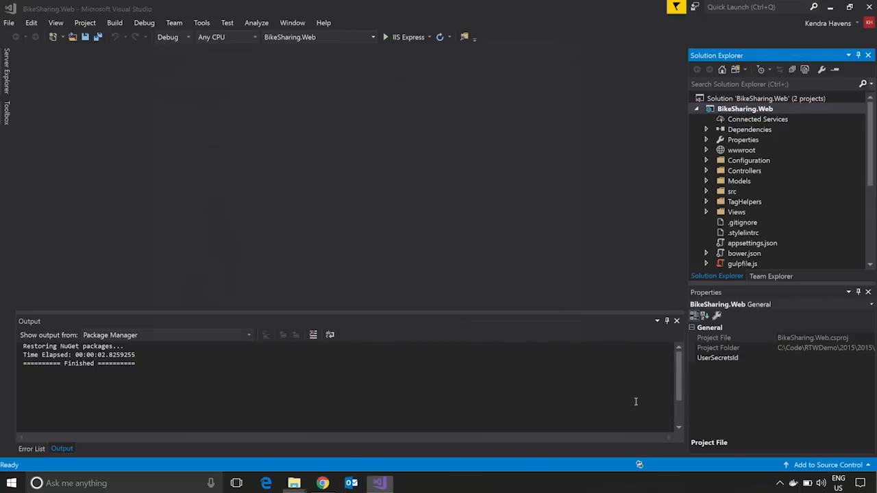
Check Backup > src > BikeSharing.Web for the original xproj and project.json, then return to 2015
click(294, 484)
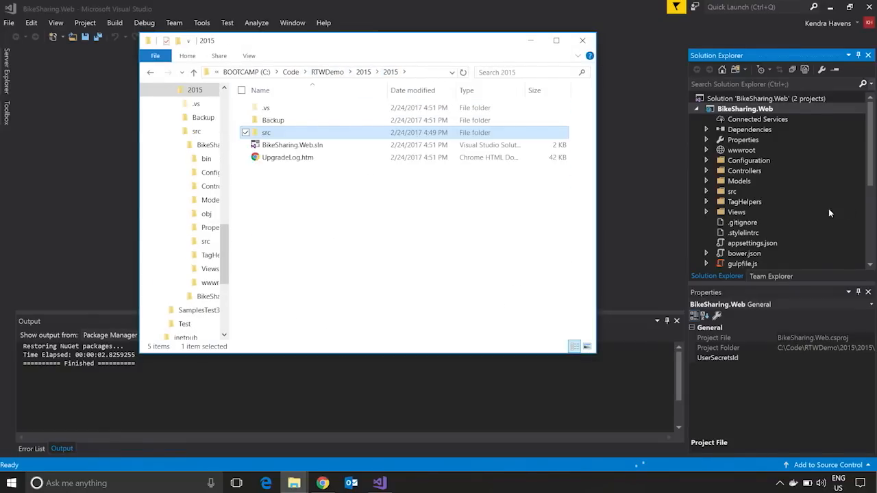
mouse_move(295, 120)
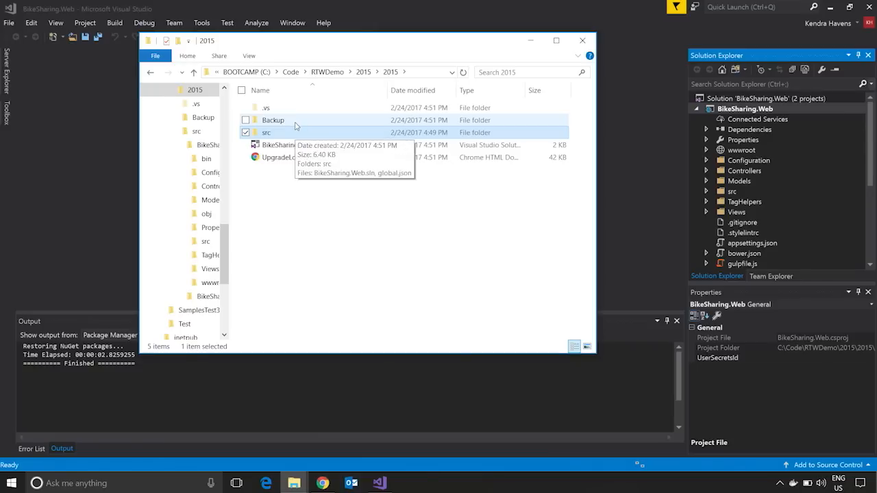
double_click(273, 120)
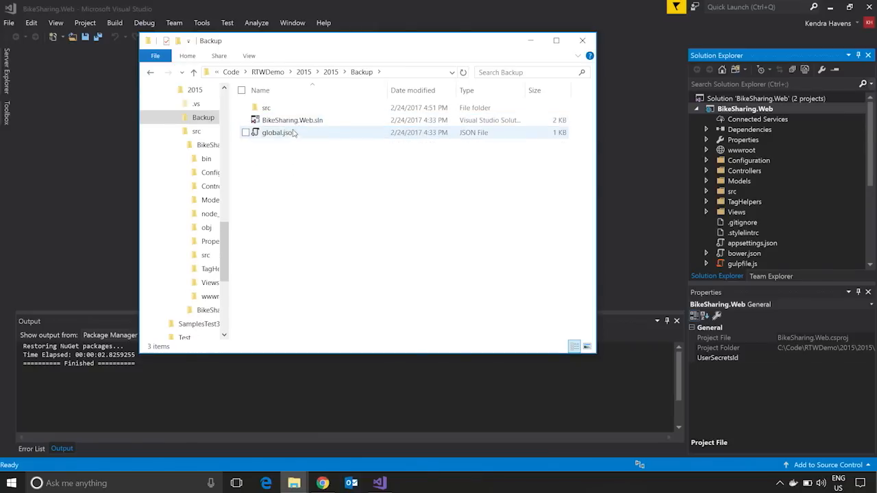
mouse_move(279, 132)
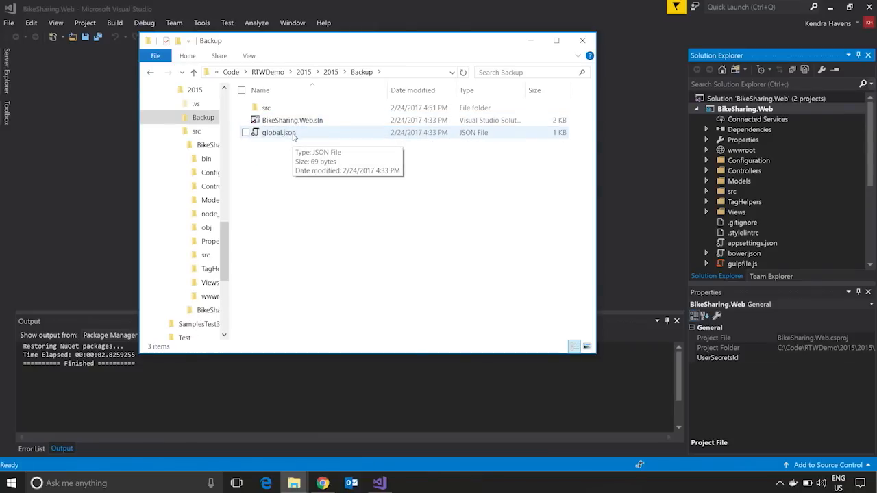
double_click(266, 108)
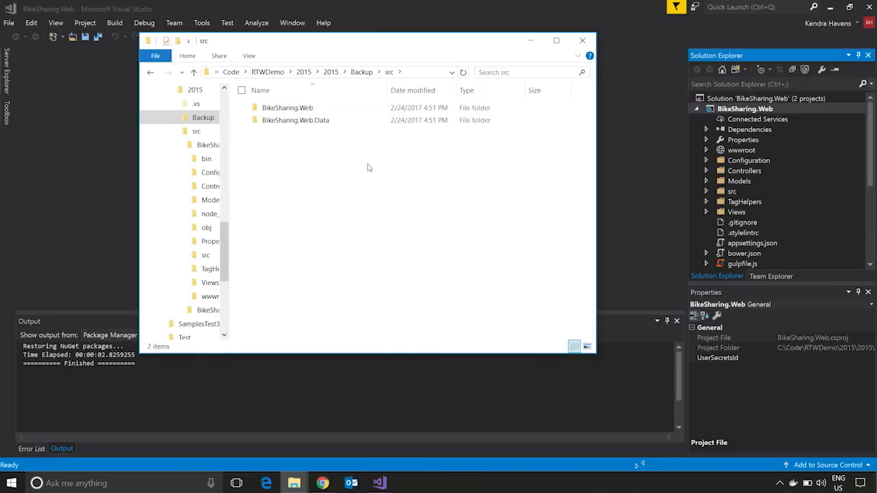
double_click(287, 108)
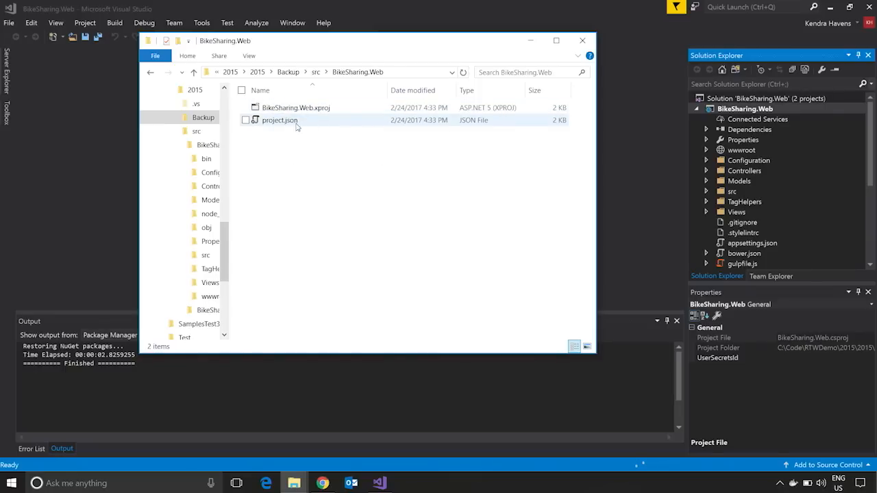
click(331, 72)
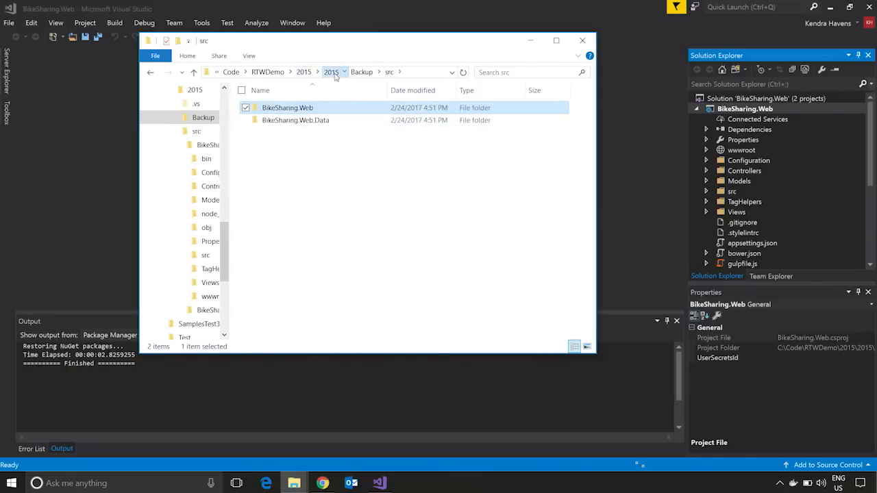
click(331, 71)
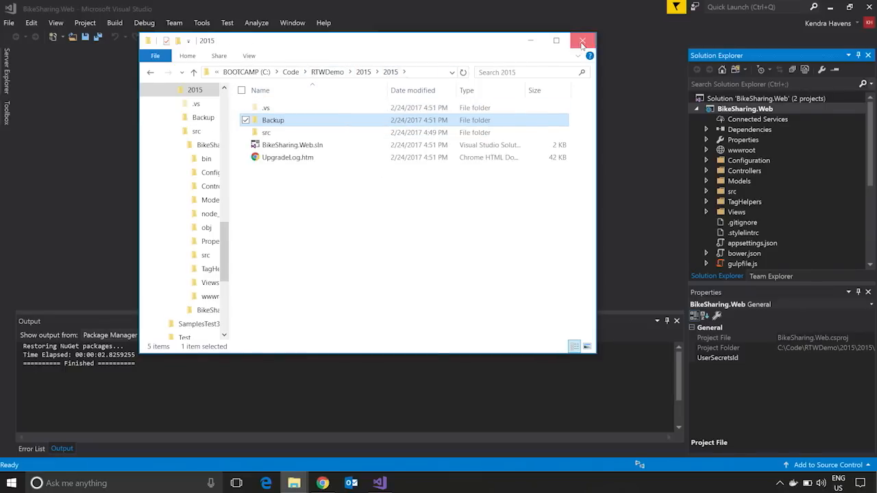
Choose Edit BikeSharing.Web.csproj from the project's context menu
right_click(745, 108)
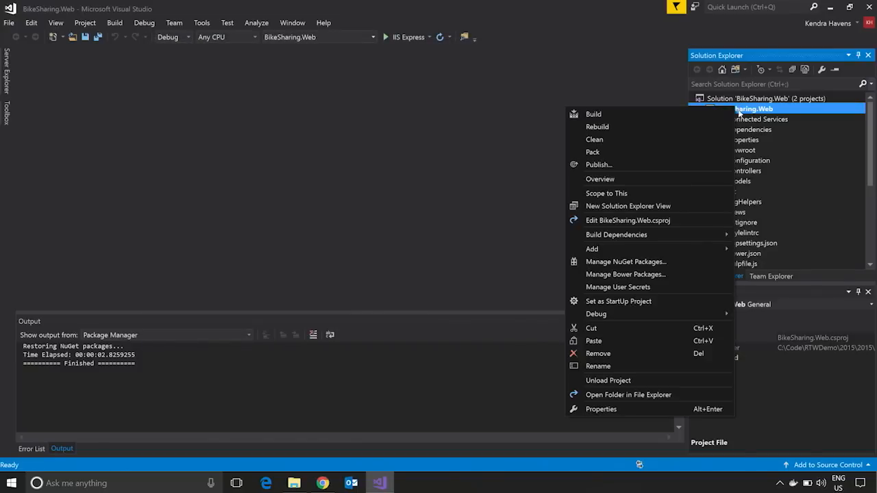
mouse_move(628, 220)
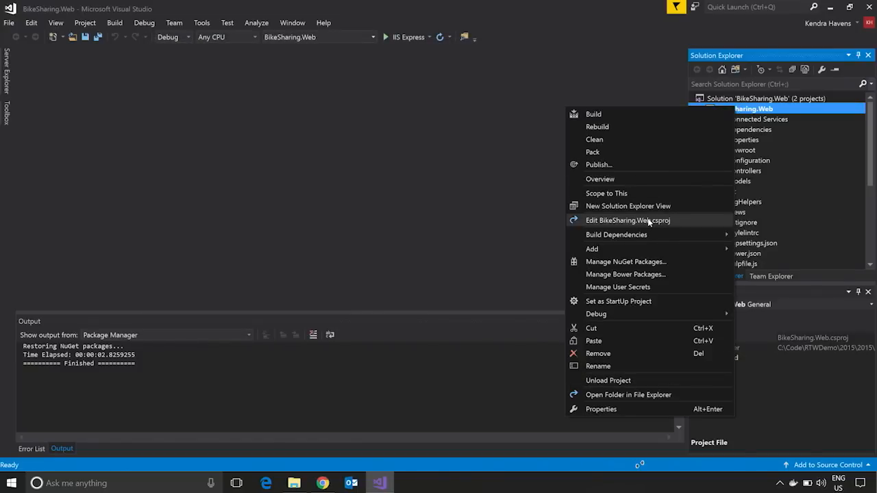
click(627, 220)
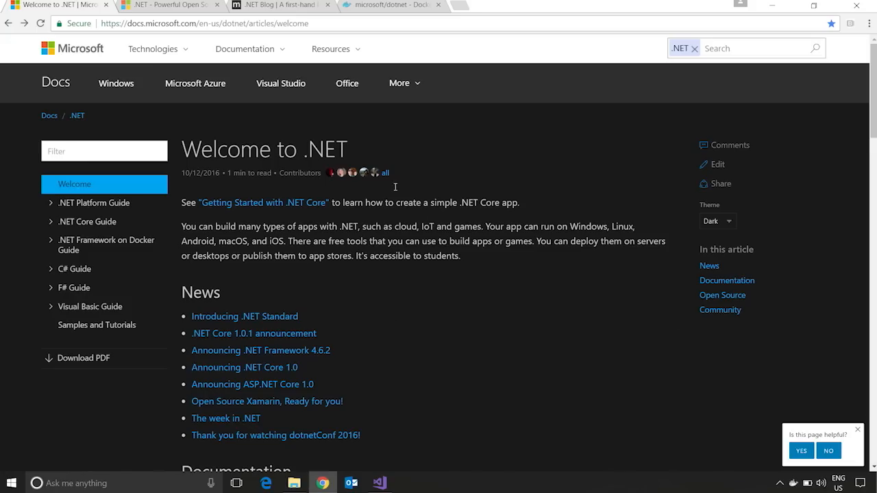
mouse_move(403, 83)
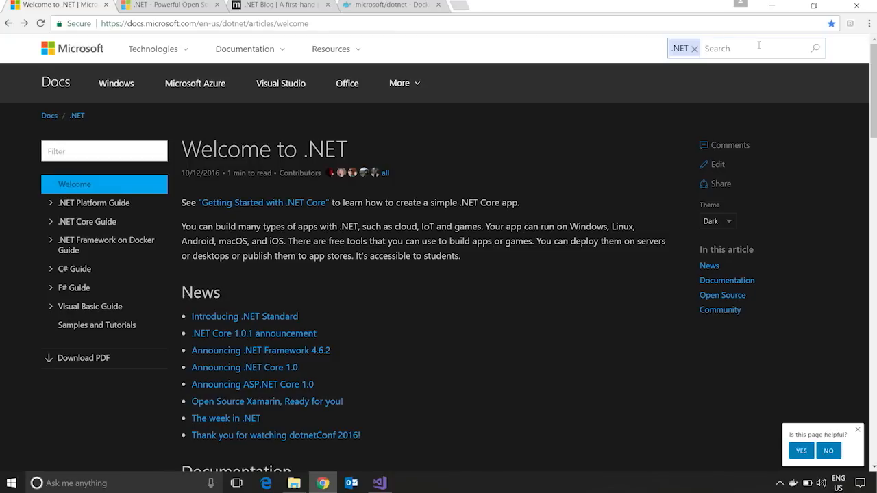
Search the .NET docs for 'migrate' and open the dotnet-migrate command article
click(815, 48)
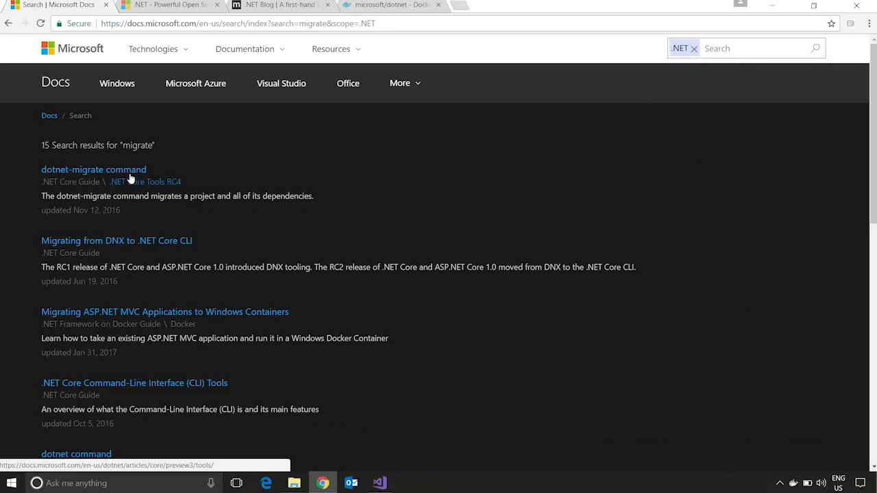
click(94, 169)
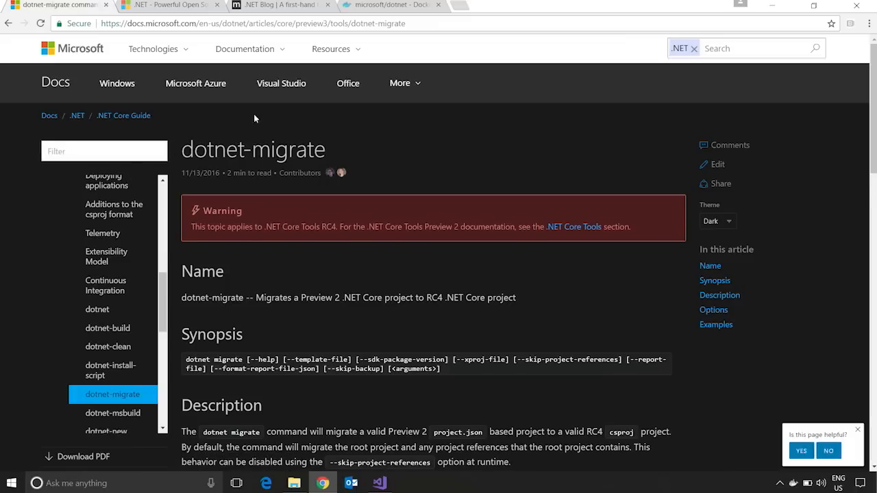
mouse_move(364, 80)
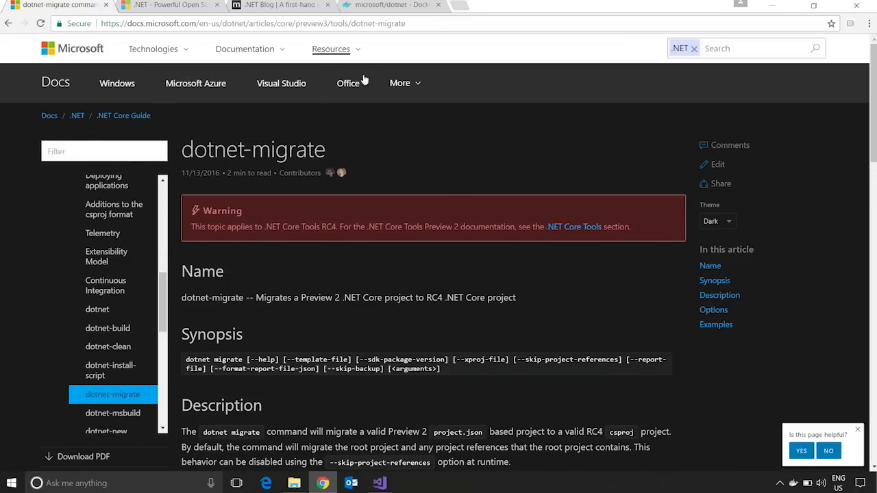
mouse_move(717, 165)
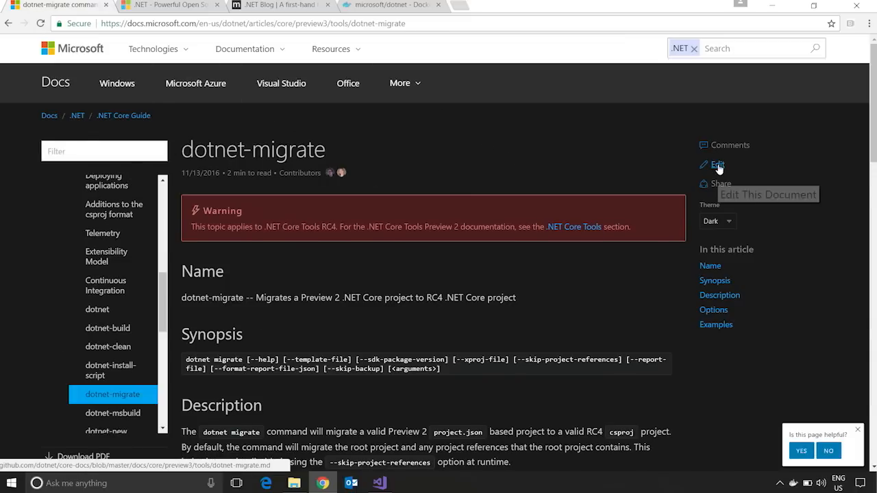
Follow the article's Edit link to GitHub and open dotnet-migrate.md in the web editor
click(715, 164)
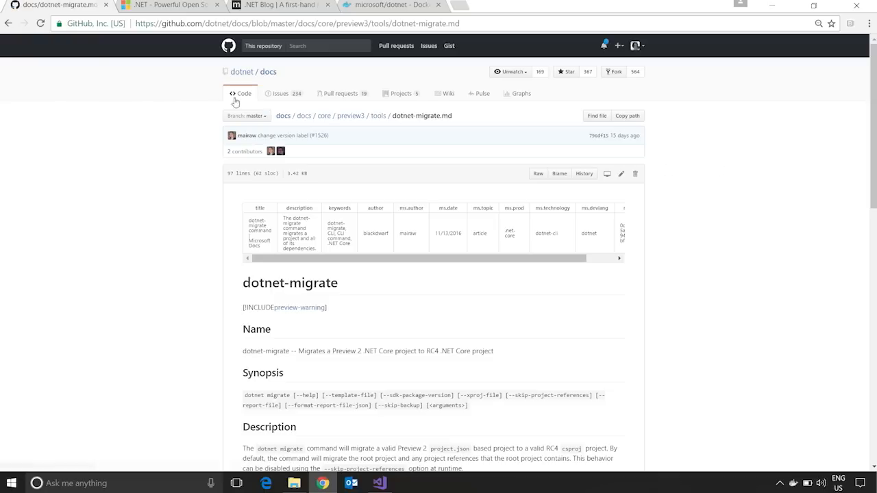
mouse_move(660, 223)
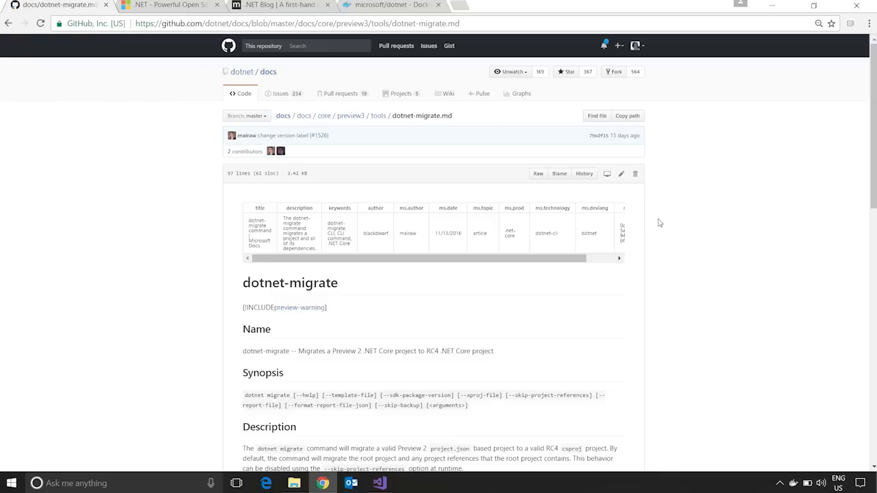
scroll(down, 3)
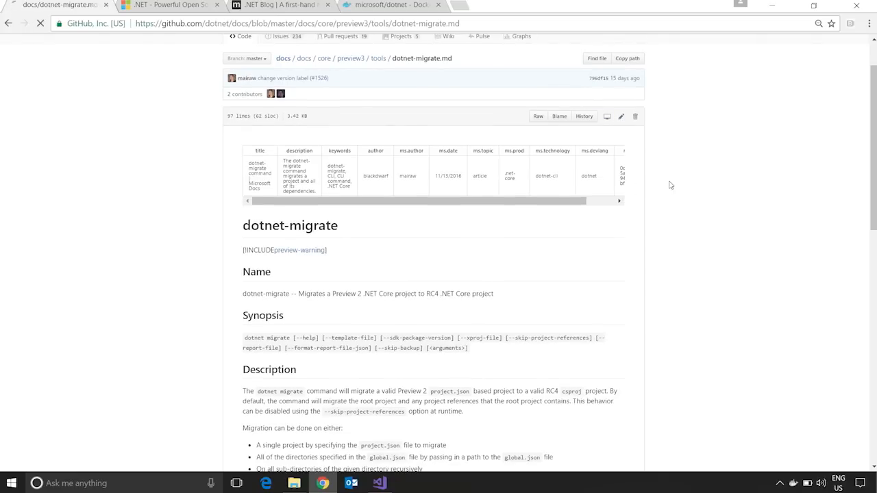
click(621, 116)
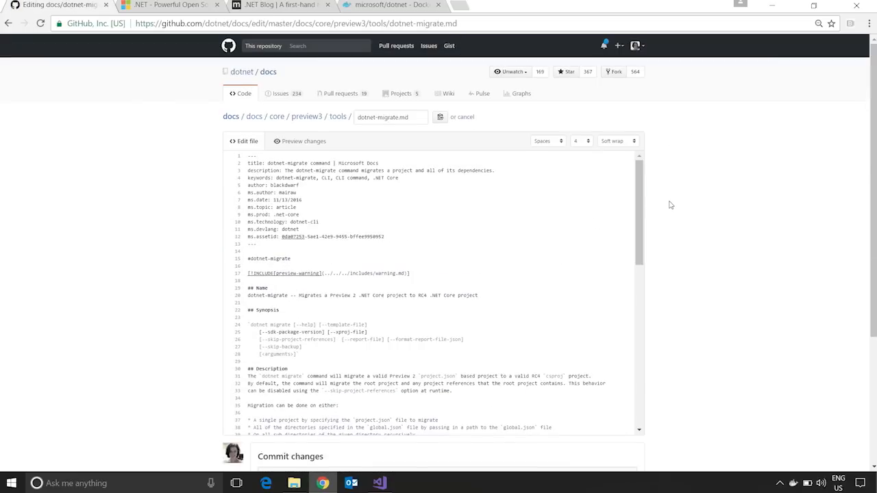
Switch to the .NET Core installation guide tab and scroll to the Windows install steps
click(168, 5)
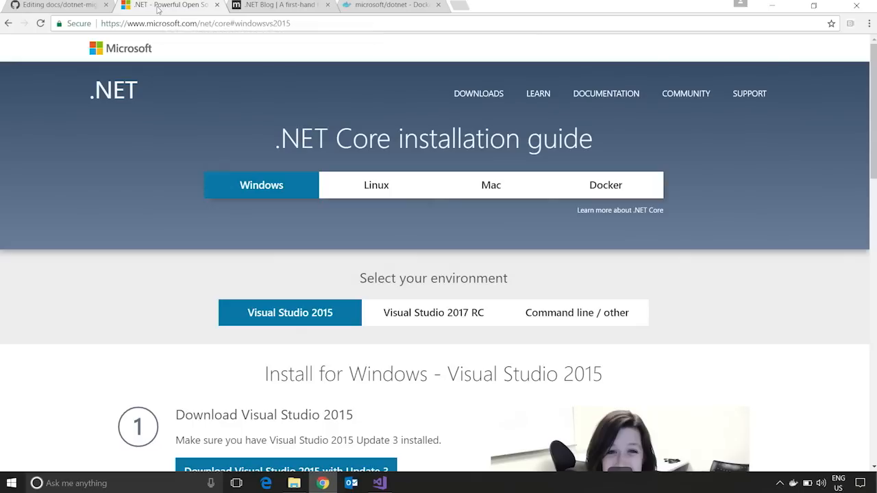
mouse_move(416, 88)
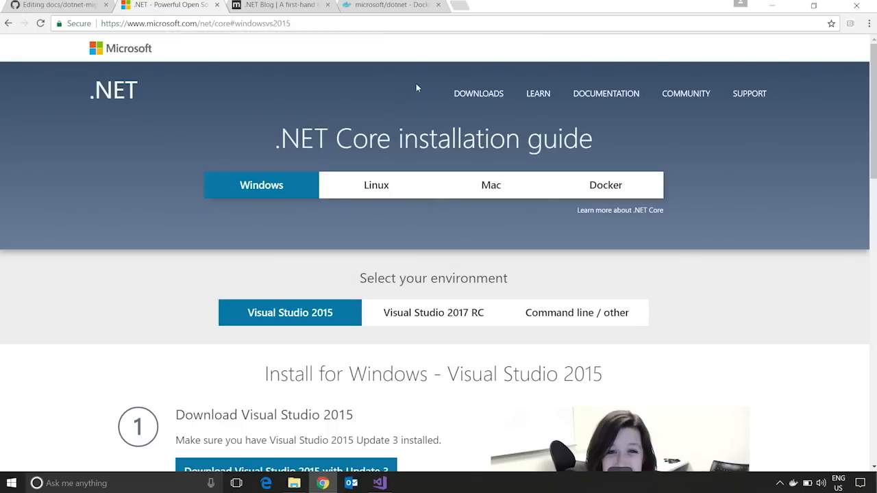
triple_click(433, 137)
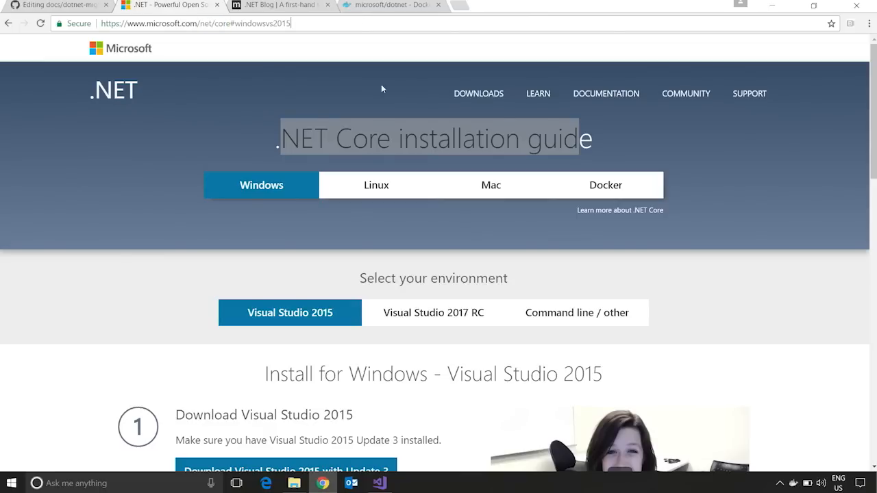
scroll(down, 3)
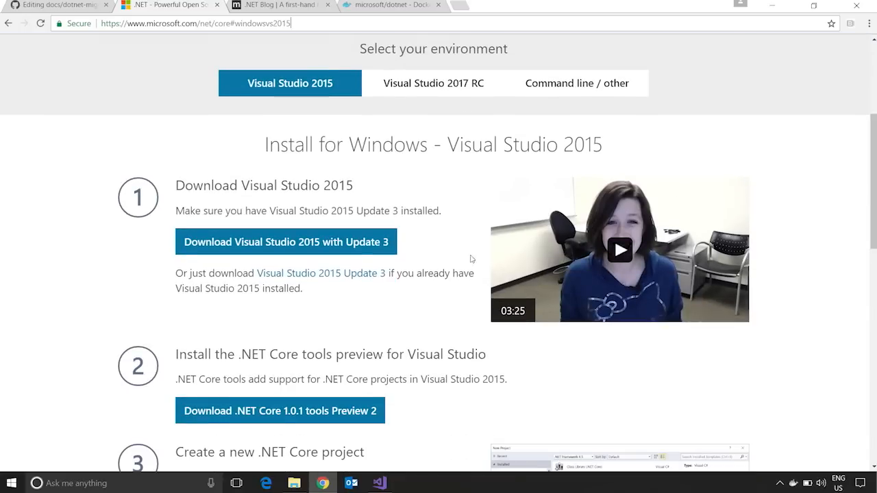
Switch to the .NET Blog tab and scroll through its recent posts
click(278, 6)
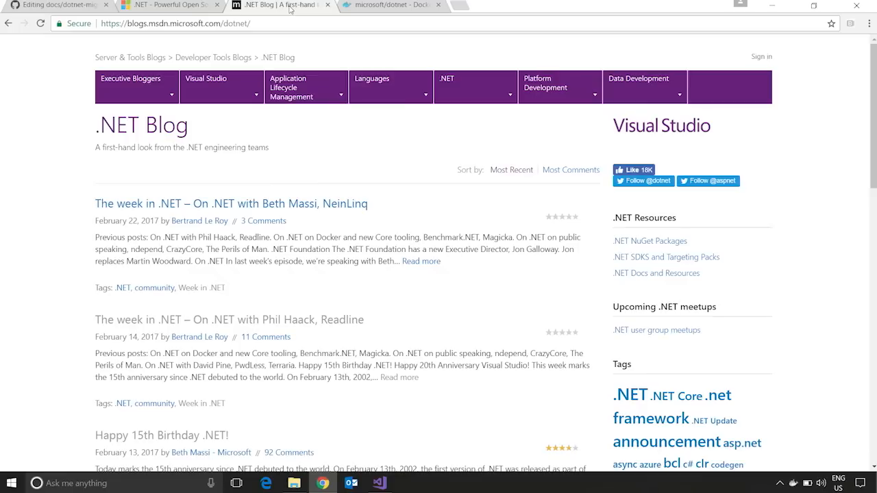
mouse_move(292, 46)
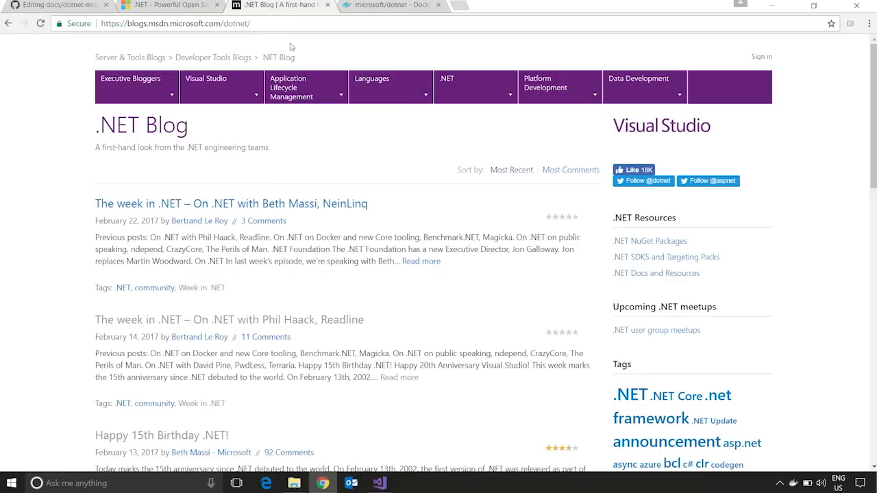
double_click(141, 125)
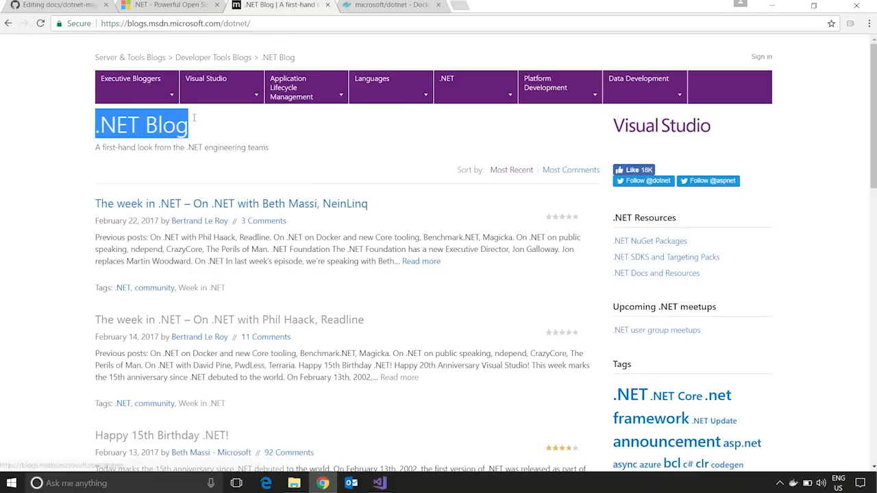
scroll(down, 3)
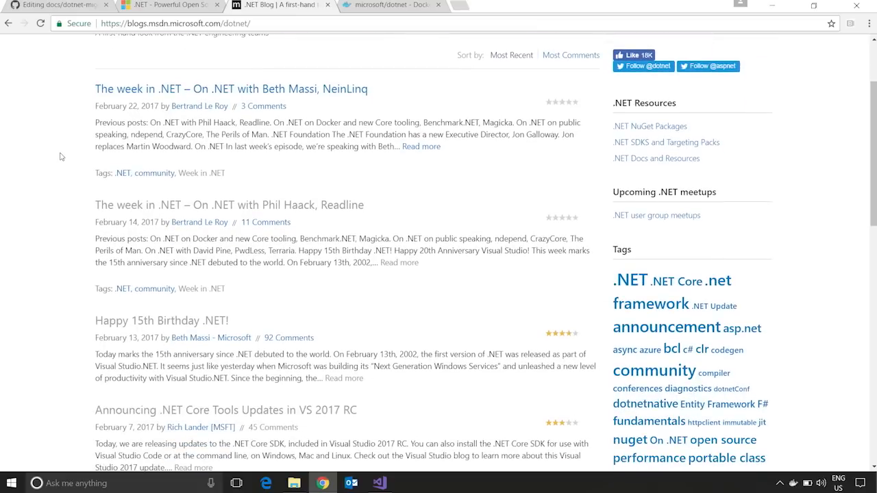
scroll(up, 3)
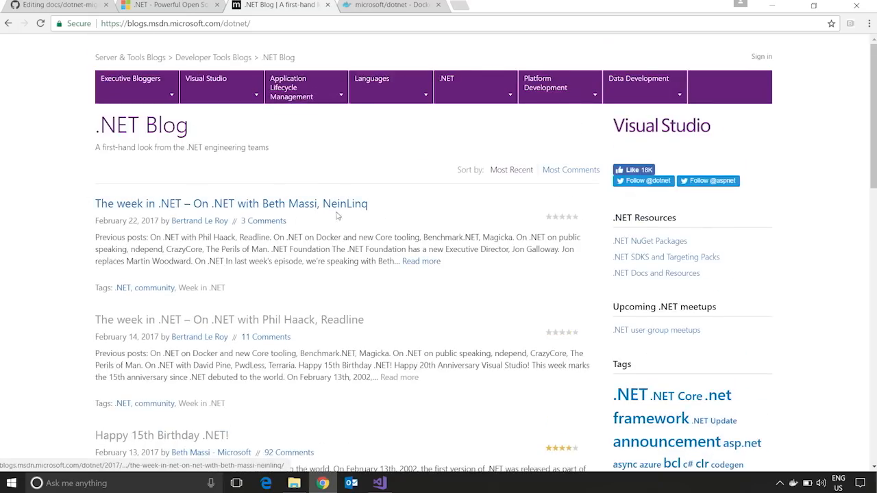
scroll(down, 3)
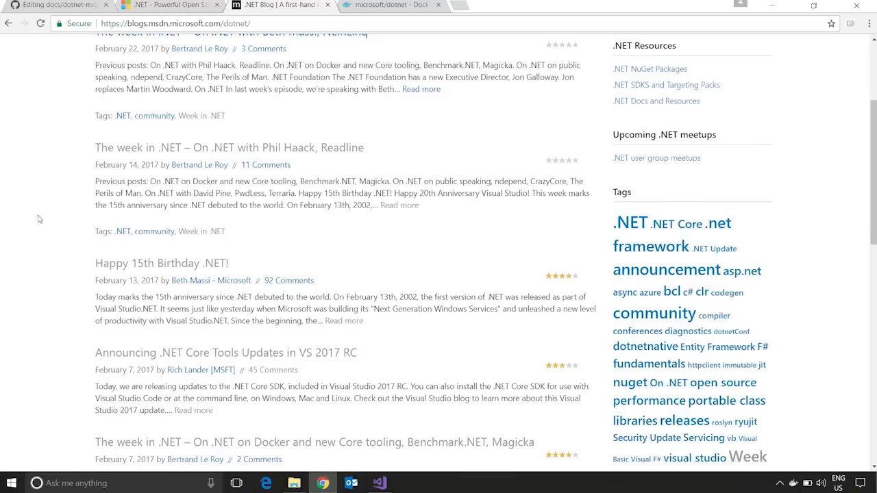
scroll(up, 3)
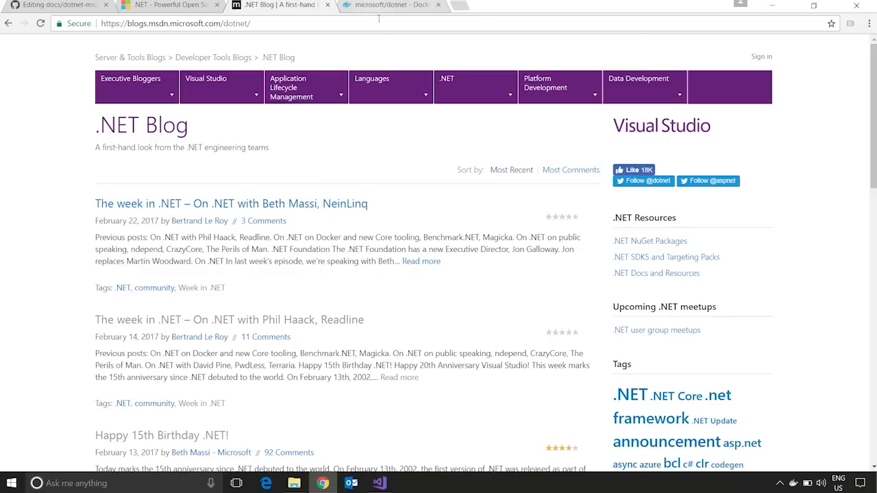
Switch to the Docker Hub tab showing the microsoft/dotnet repository
click(391, 4)
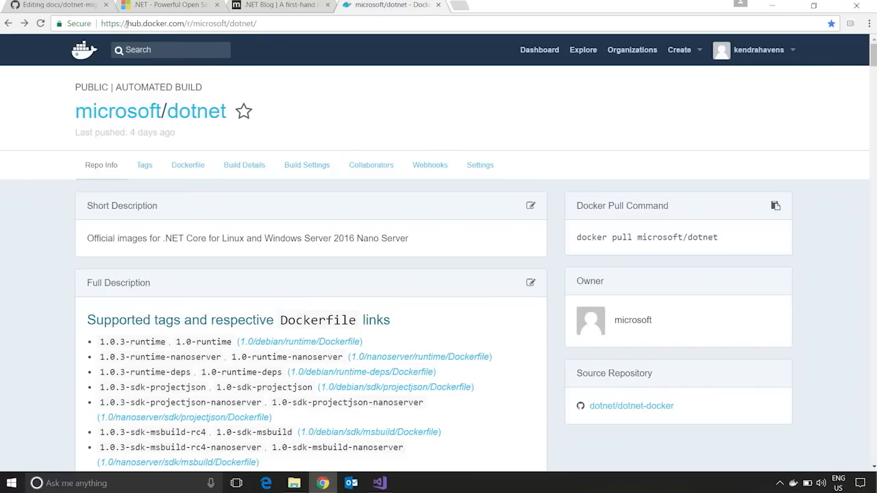
mouse_move(390, 107)
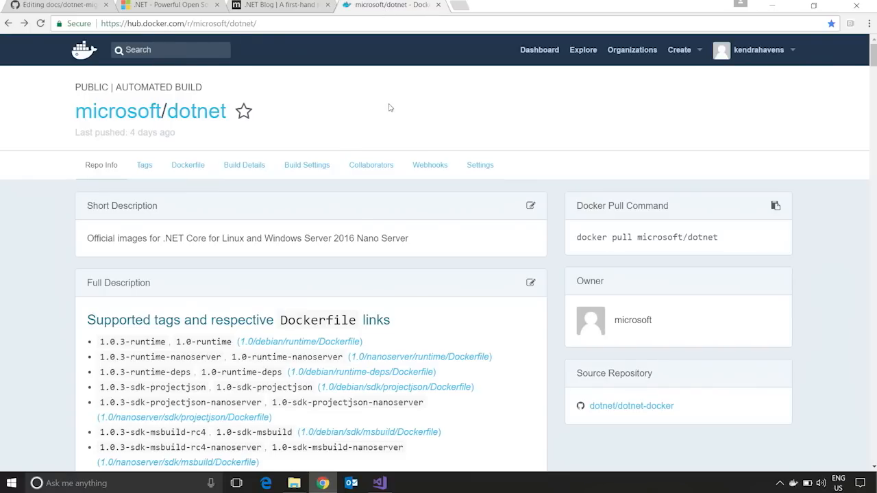
mouse_move(206, 118)
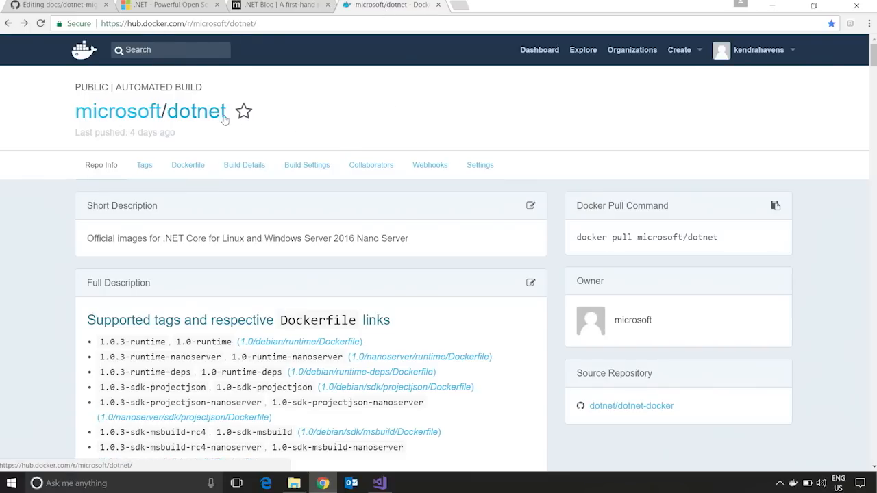
mouse_move(422, 218)
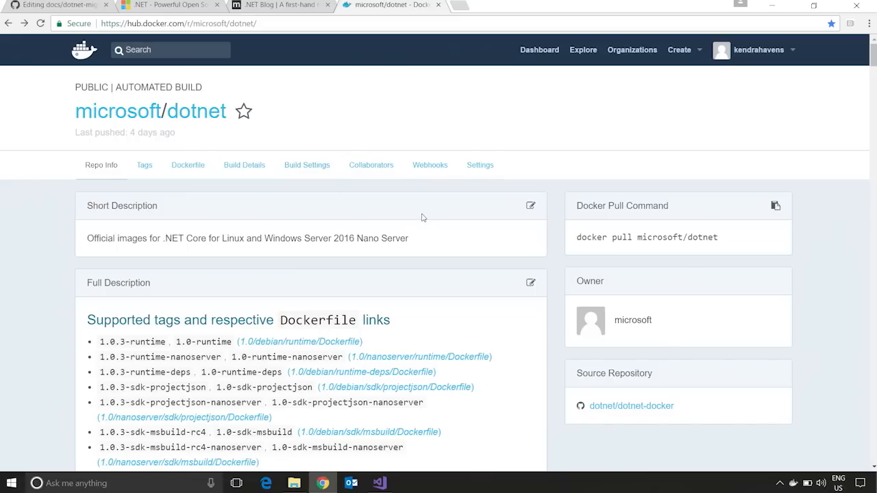